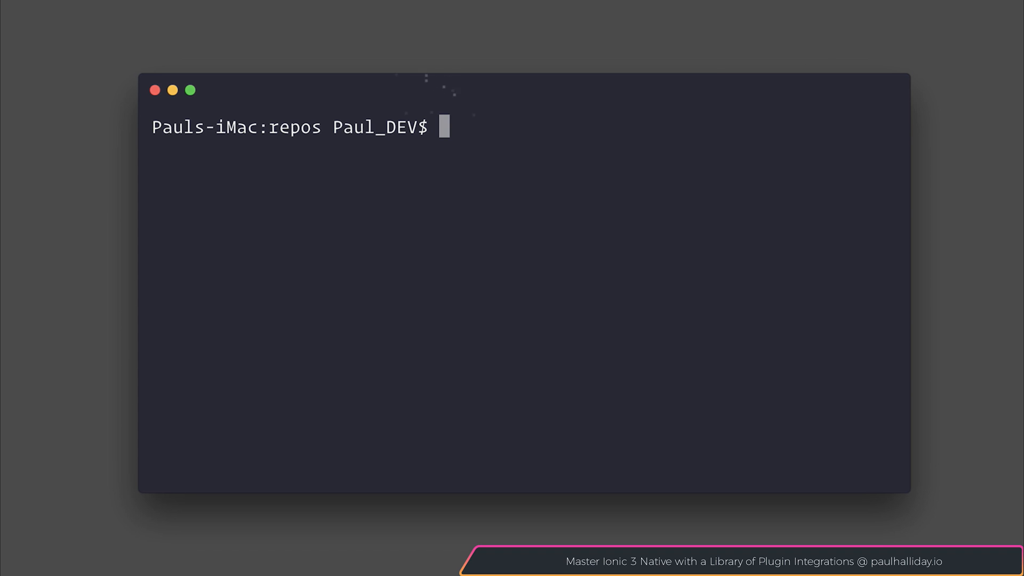
type("ionic start")
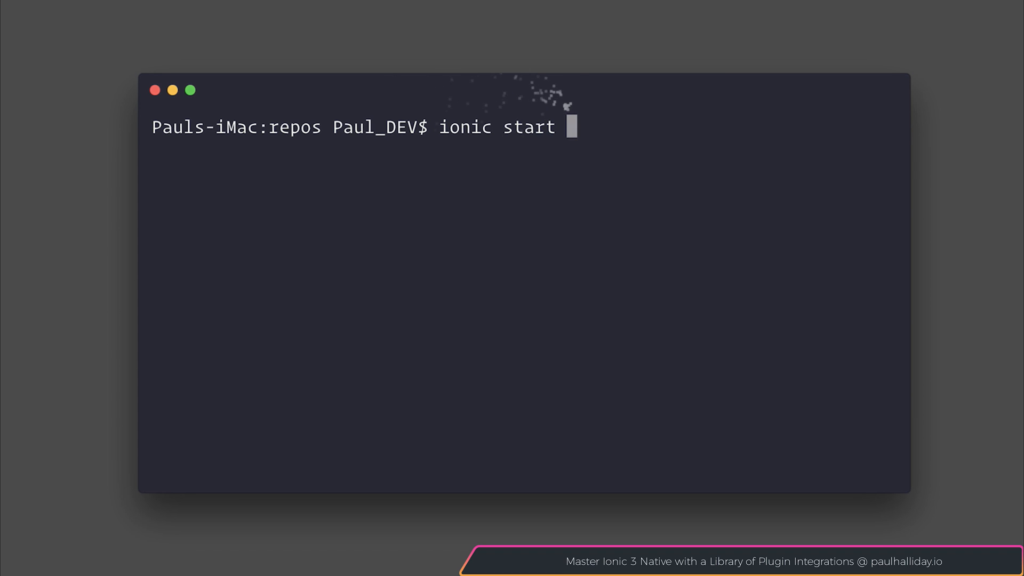
type("IonicGrer")
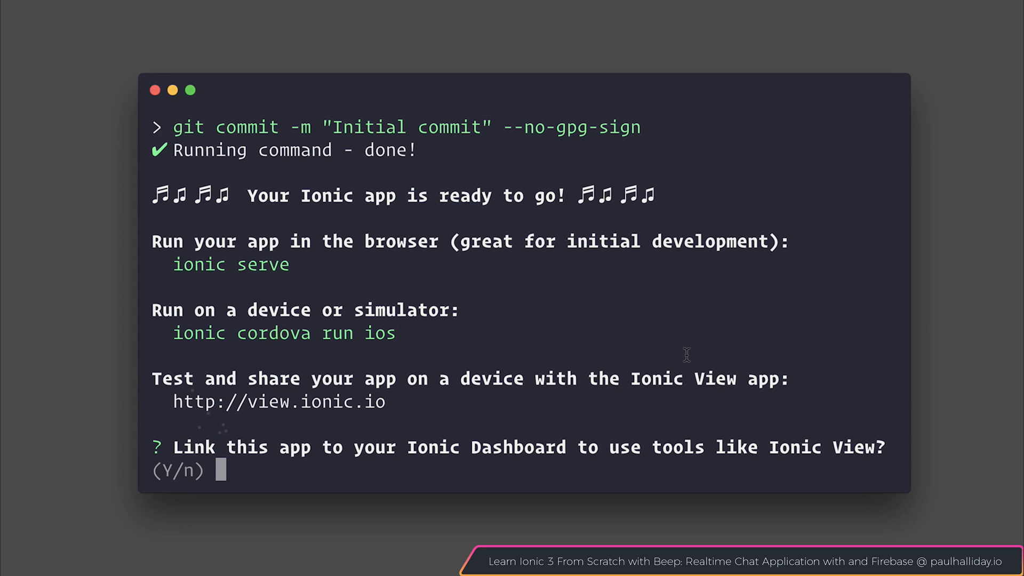
type("No")
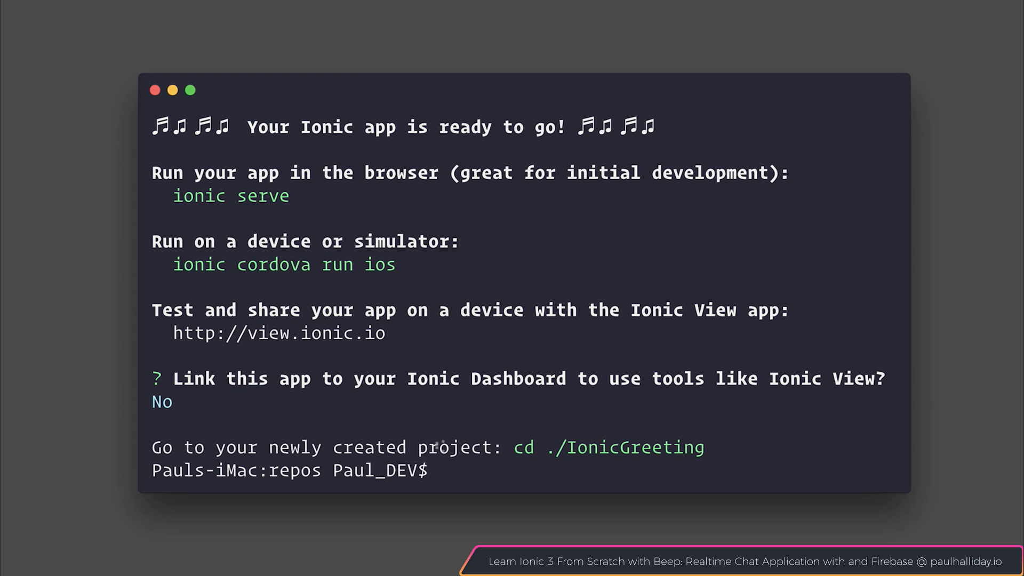
type("cd Ionic")
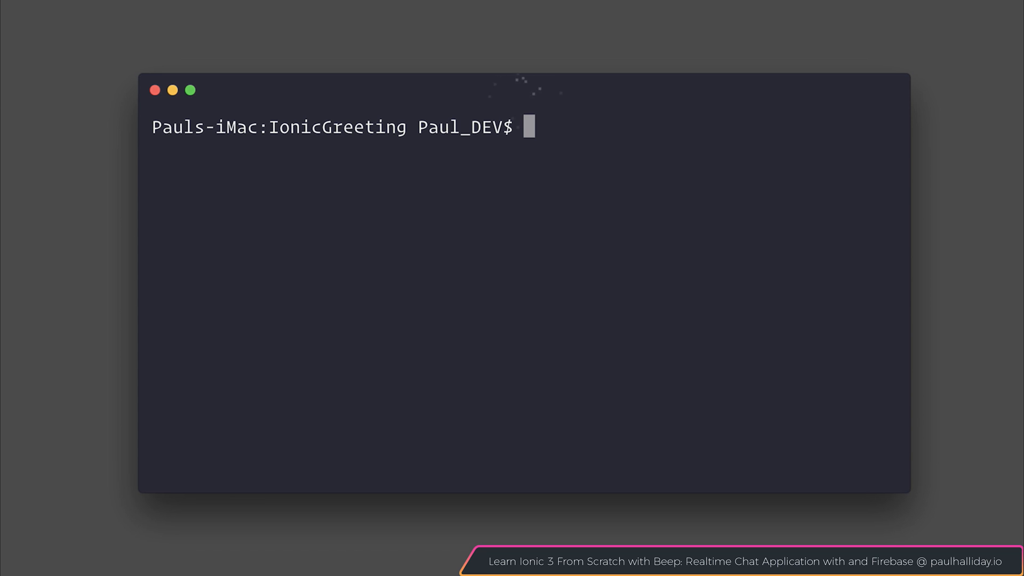
type("code-insider")
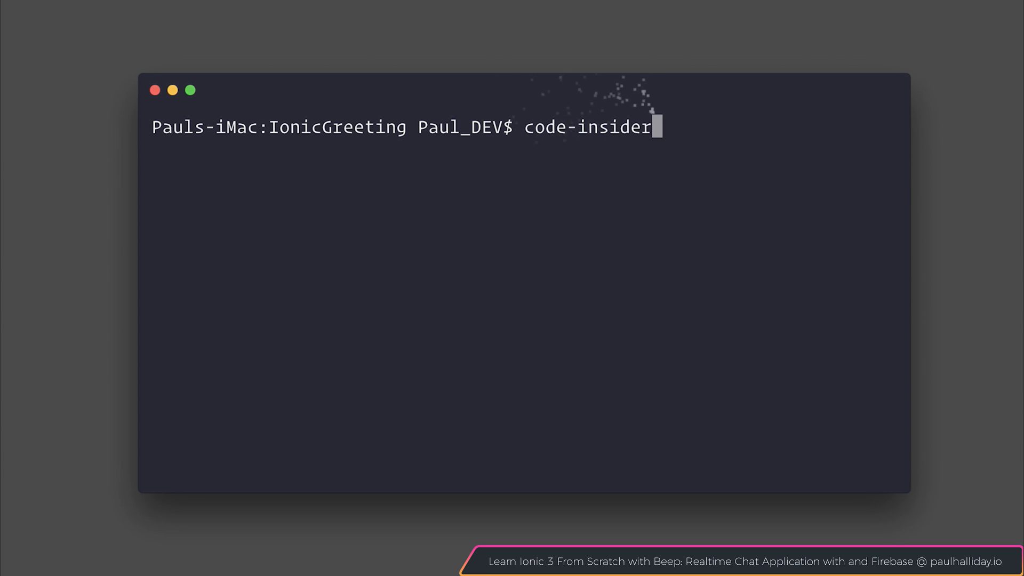
type("s .")
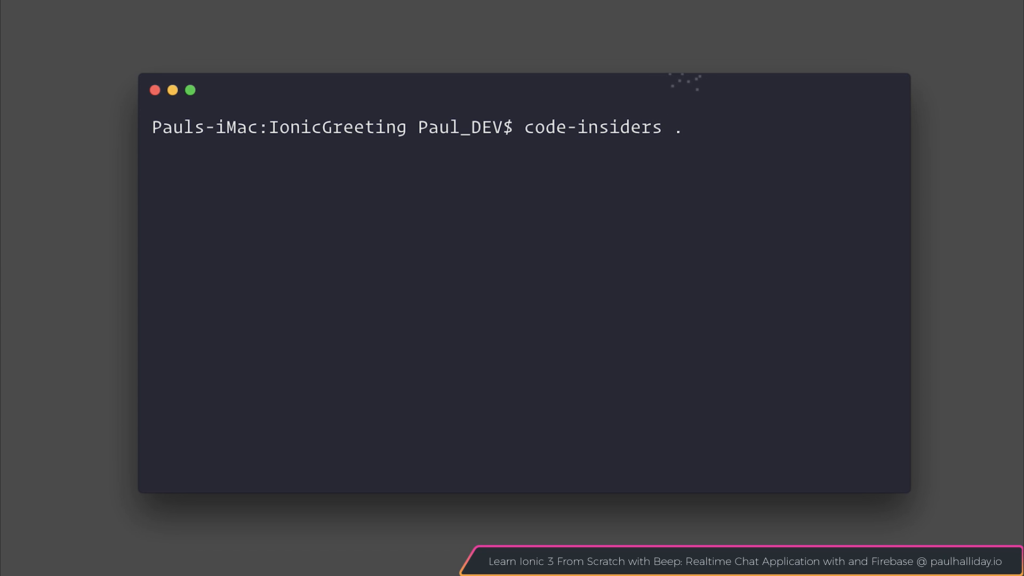